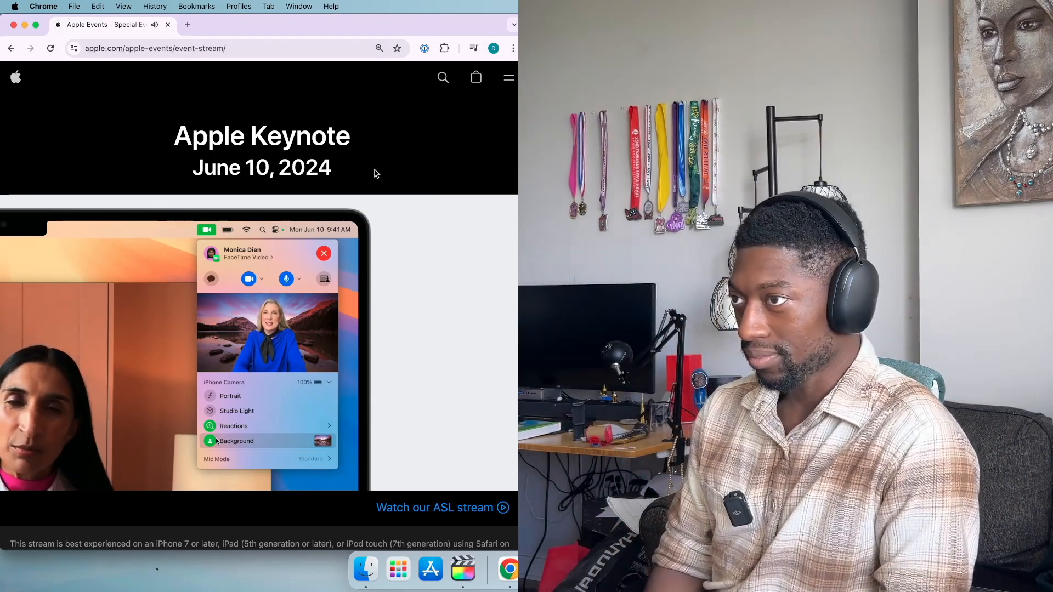
pyautogui.click(323, 254)
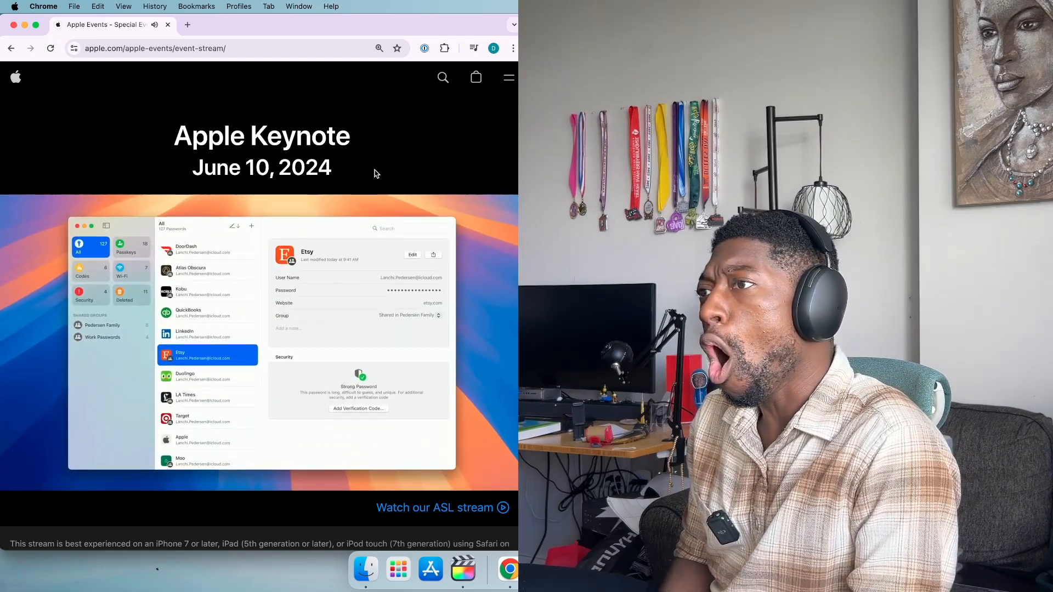
pyautogui.click(82, 272)
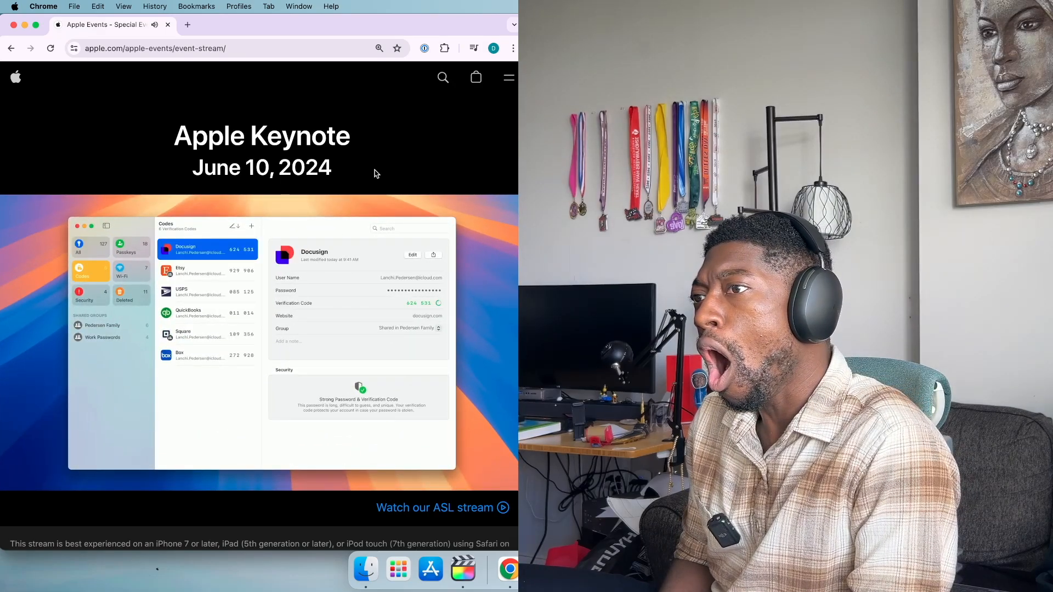